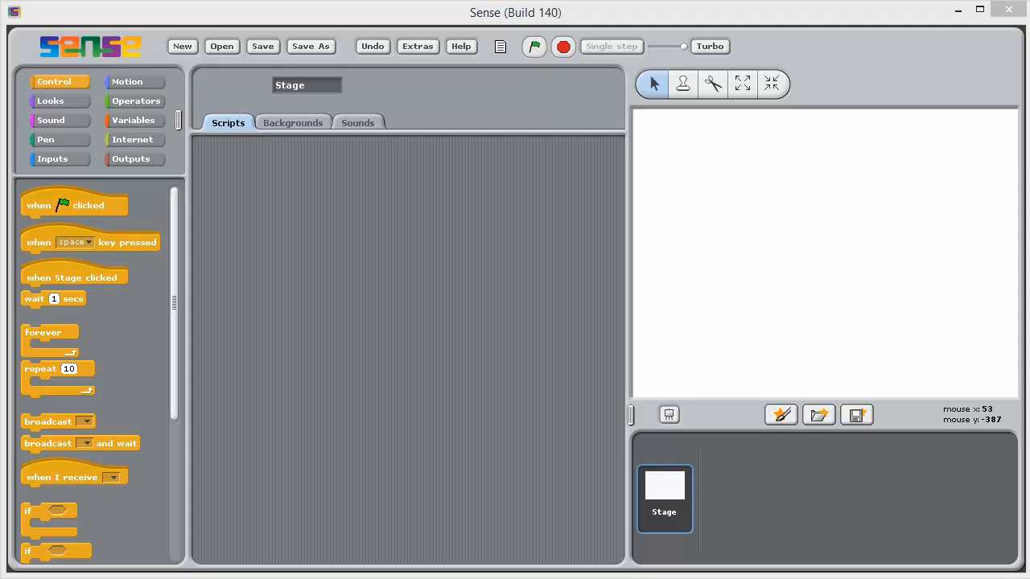
{"action": "mouse_move", "coordinate": [666, 441]}
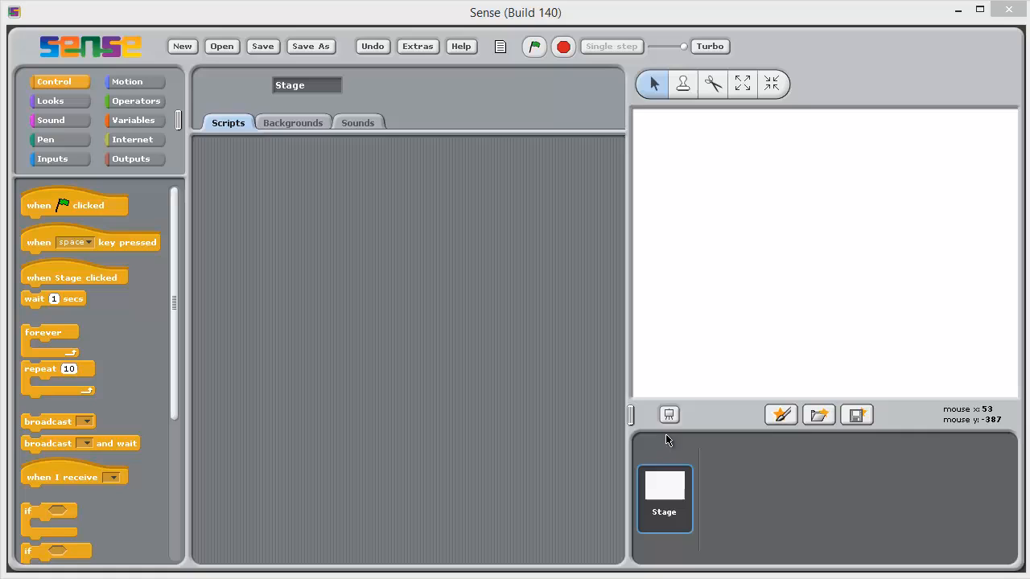
{"action": "mouse_move", "coordinate": [406, 322]}
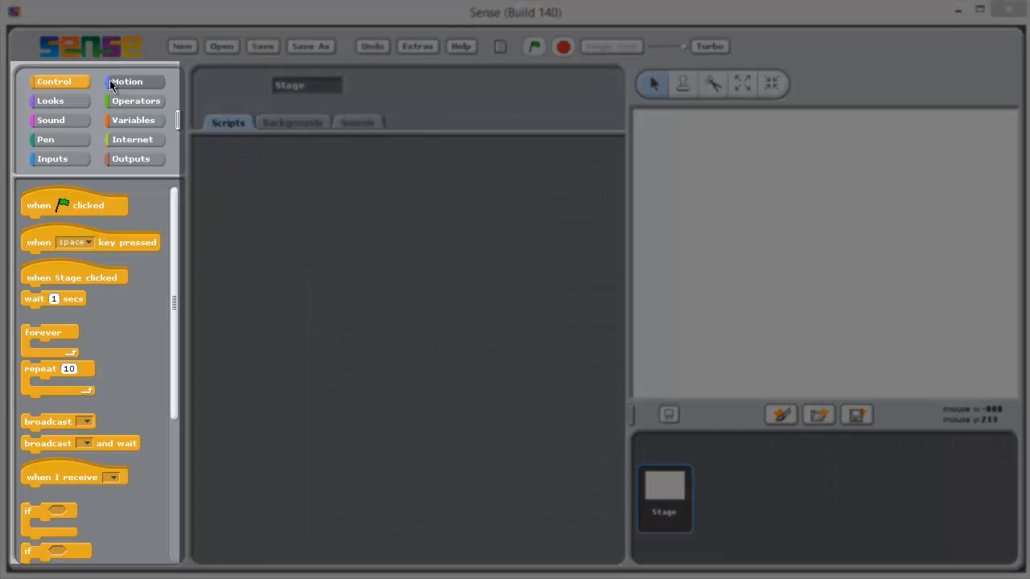
{"action": "mouse_move", "coordinate": [119, 91]}
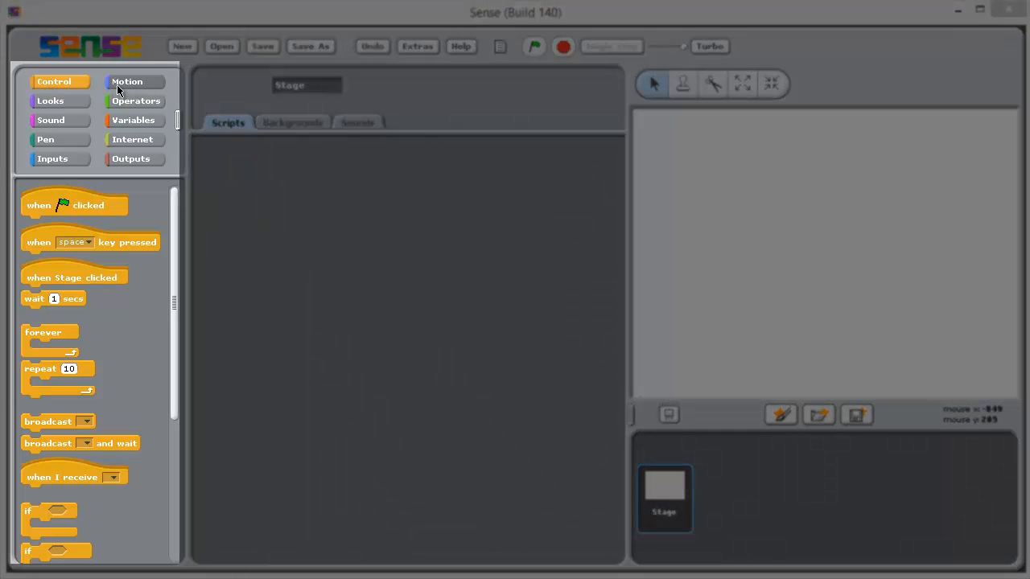
Browse the Sound and Variables palettes, returning to the Control blocks.
{"action": "left_click", "coordinate": [50, 120]}
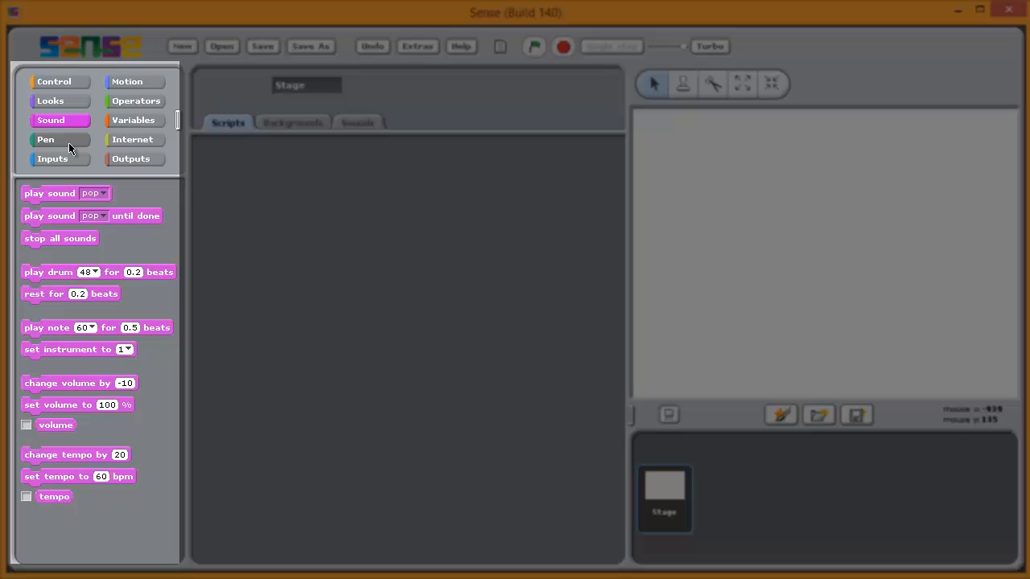
{"action": "left_click", "coordinate": [132, 119]}
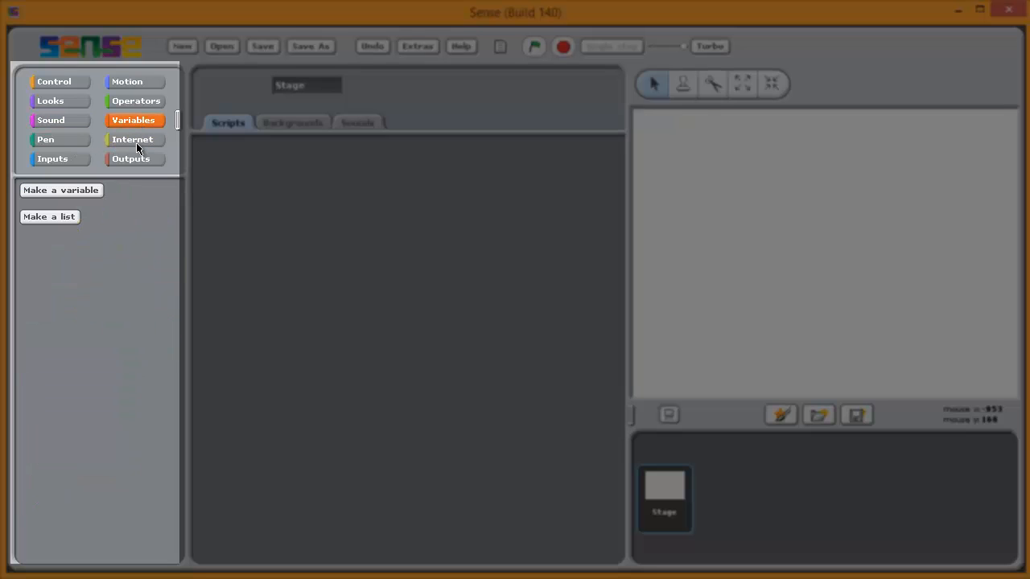
{"action": "left_click", "coordinate": [55, 80]}
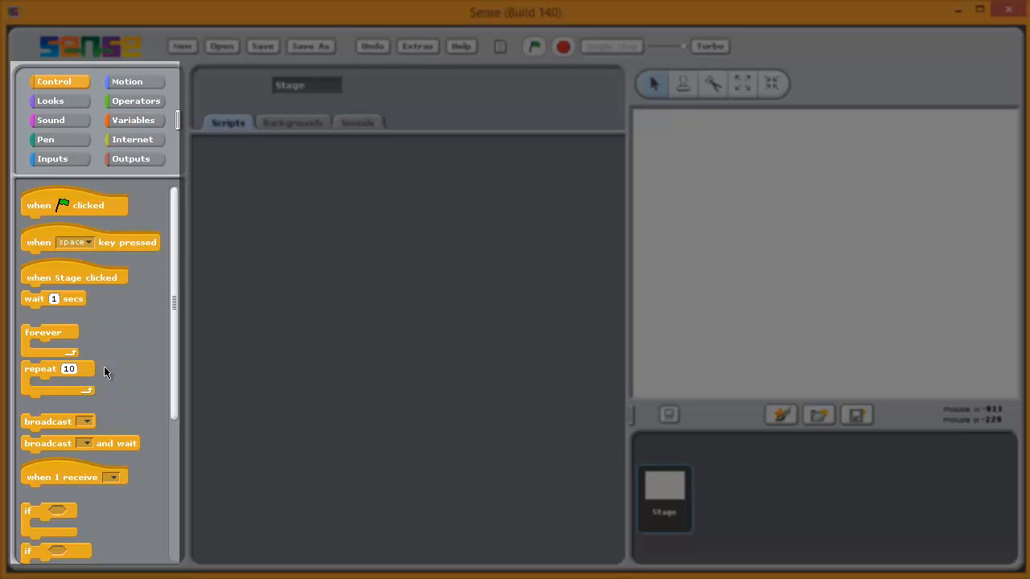
{"action": "mouse_move", "coordinate": [66, 211]}
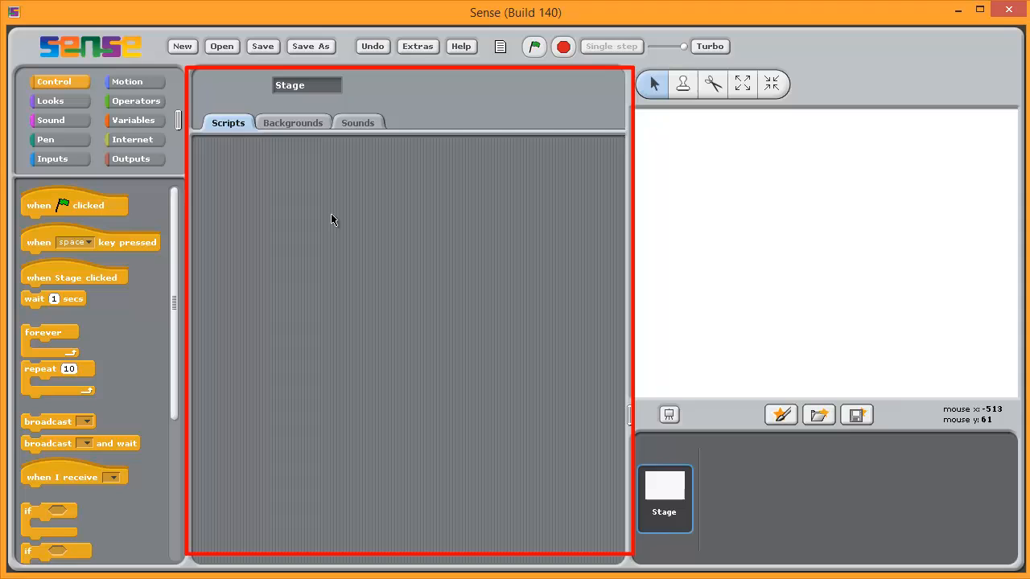
Place a 'when flag clicked' hat block in the Scripts area and position it near the top left.
{"action": "left_click_drag", "start_coordinate": [72, 206], "coordinate": [406, 222]}
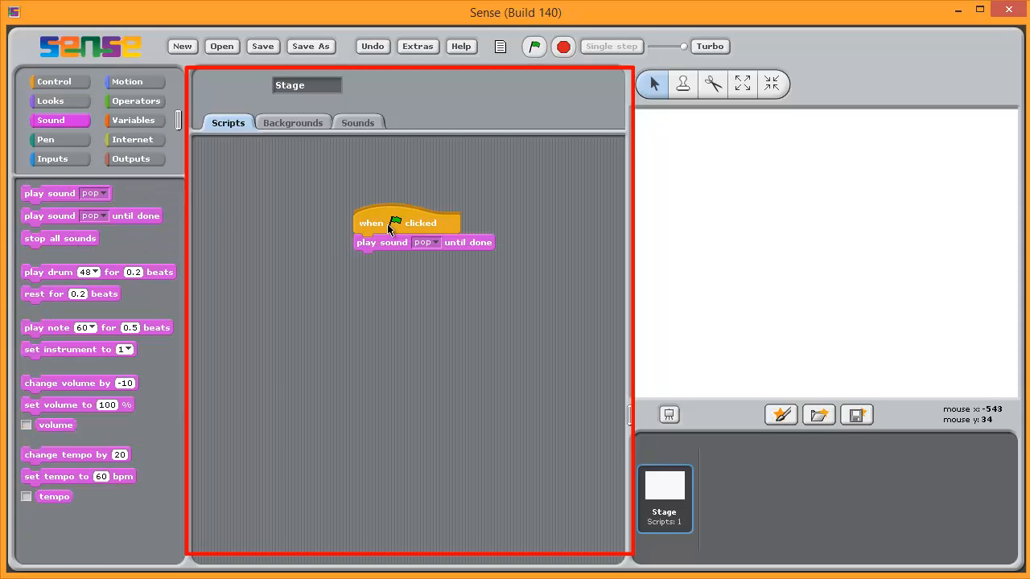
{"action": "left_click_drag", "start_coordinate": [405, 222], "coordinate": [293, 213]}
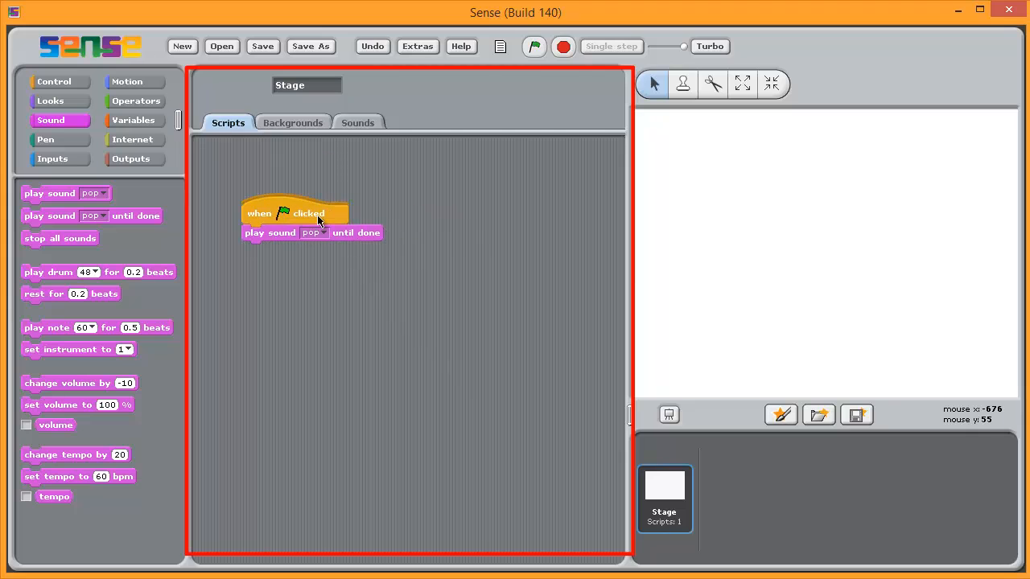
{"action": "left_click_drag", "start_coordinate": [293, 213], "coordinate": [378, 206]}
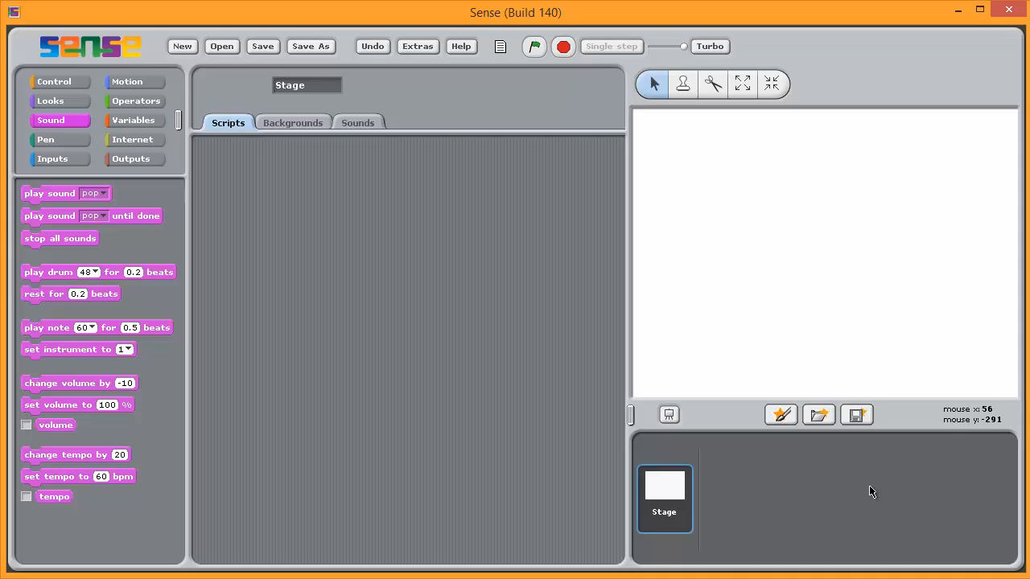
{"action": "mouse_move", "coordinate": [740, 473]}
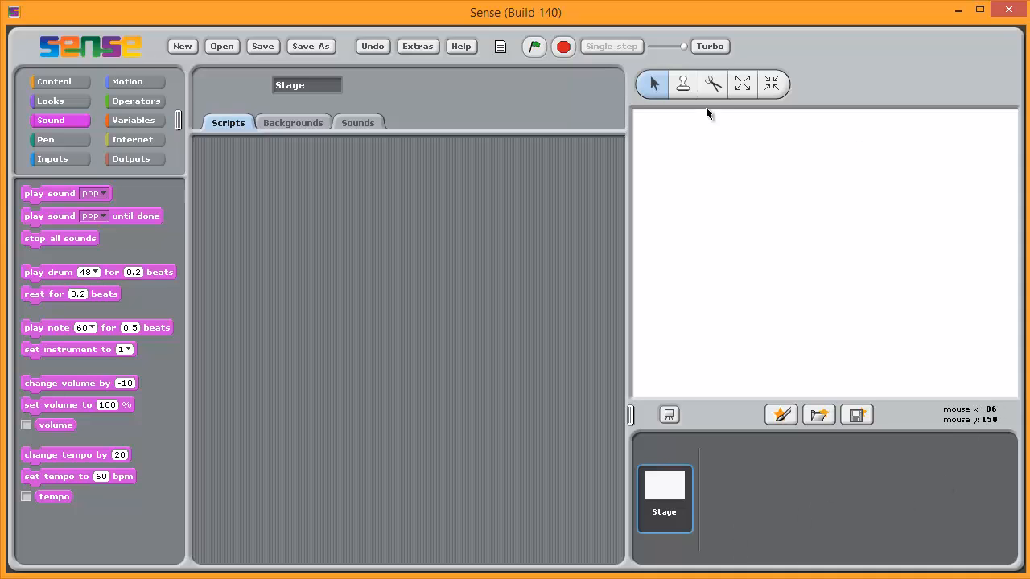
{"action": "mouse_move", "coordinate": [712, 84]}
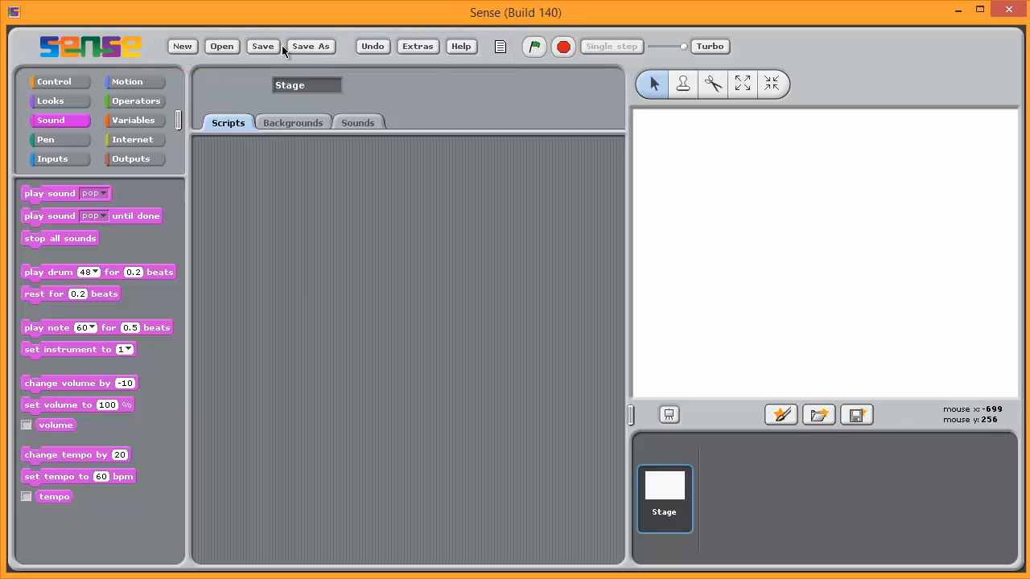
{"action": "mouse_move", "coordinate": [372, 45]}
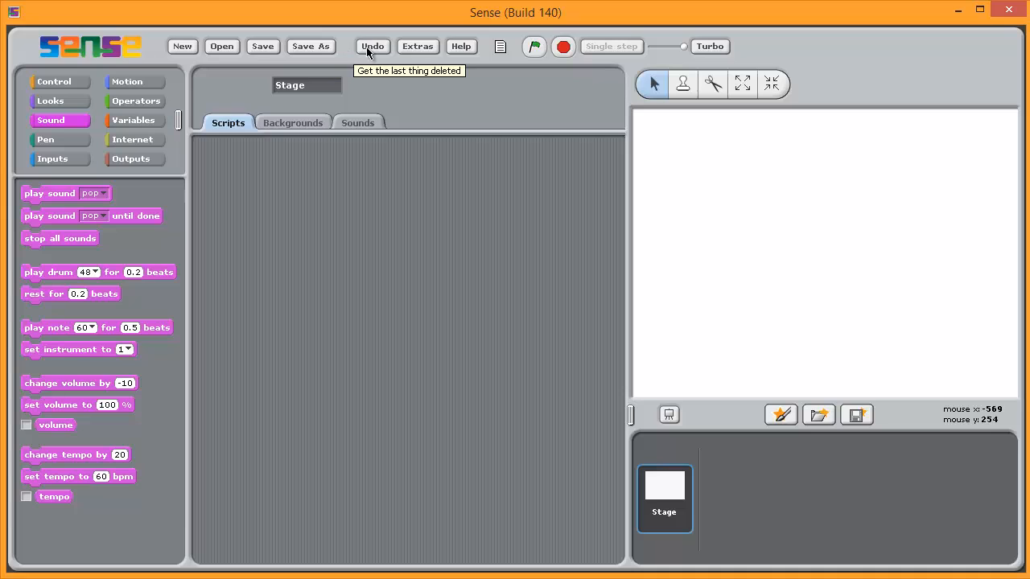
{"action": "left_click", "coordinate": [418, 45]}
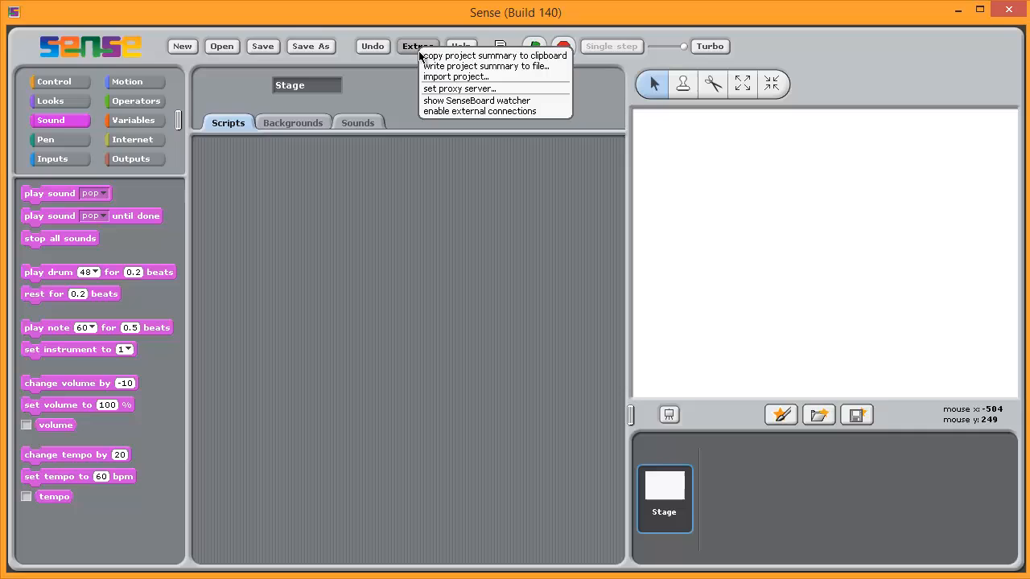
{"action": "mouse_move", "coordinate": [451, 100]}
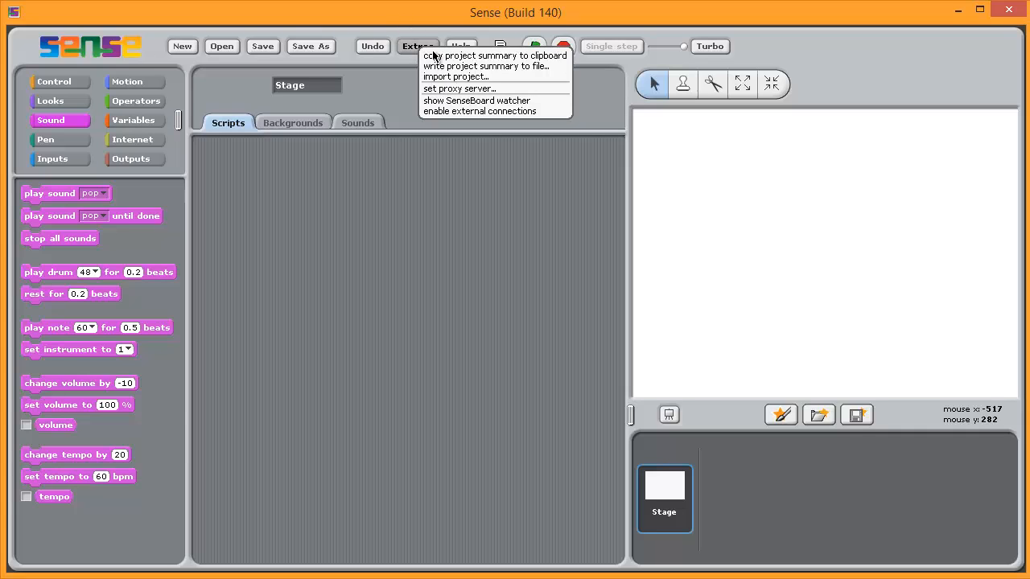
{"action": "mouse_move", "coordinate": [402, 23]}
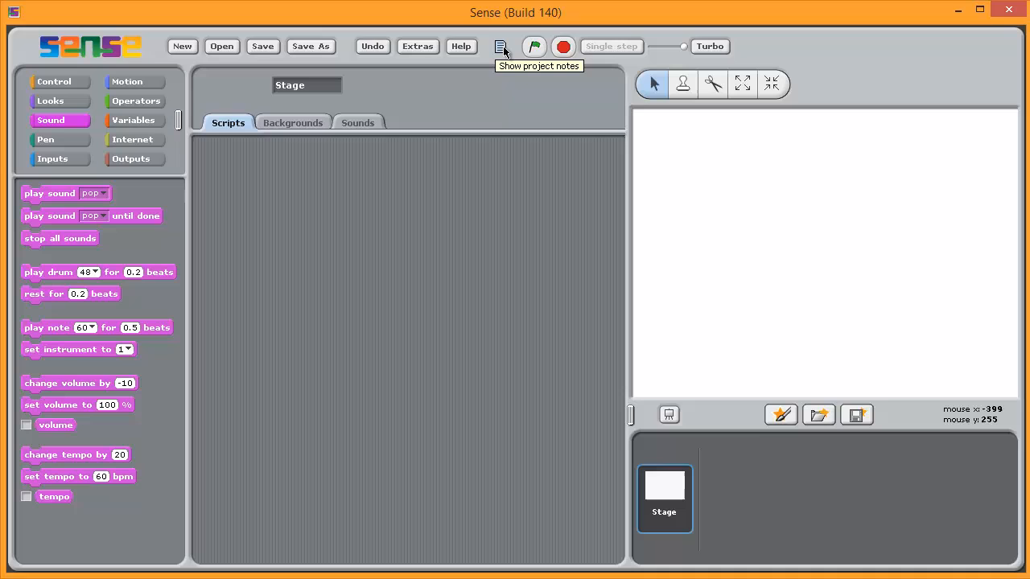
{"action": "left_click", "coordinate": [502, 46]}
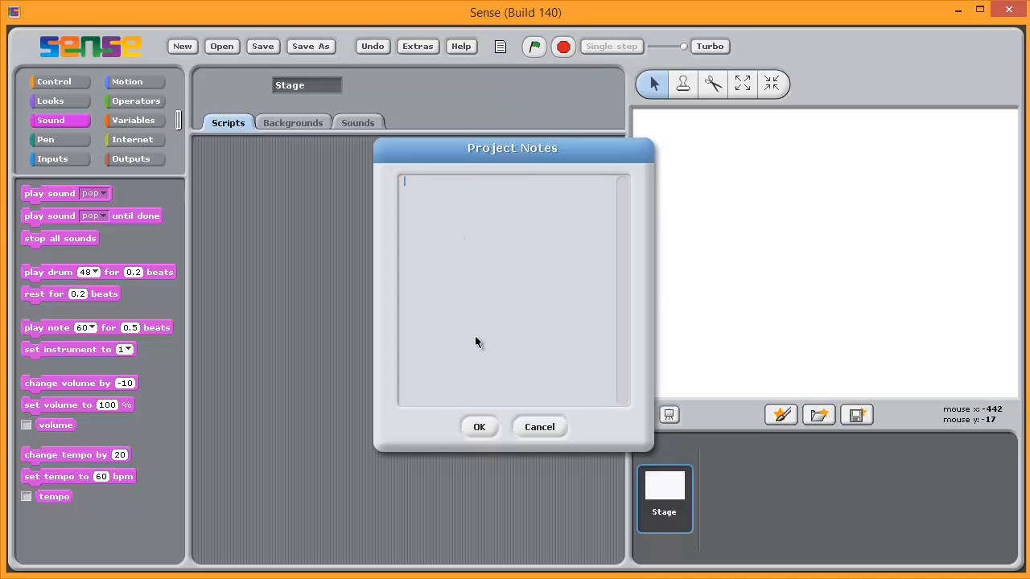
{"action": "left_click", "coordinate": [480, 427]}
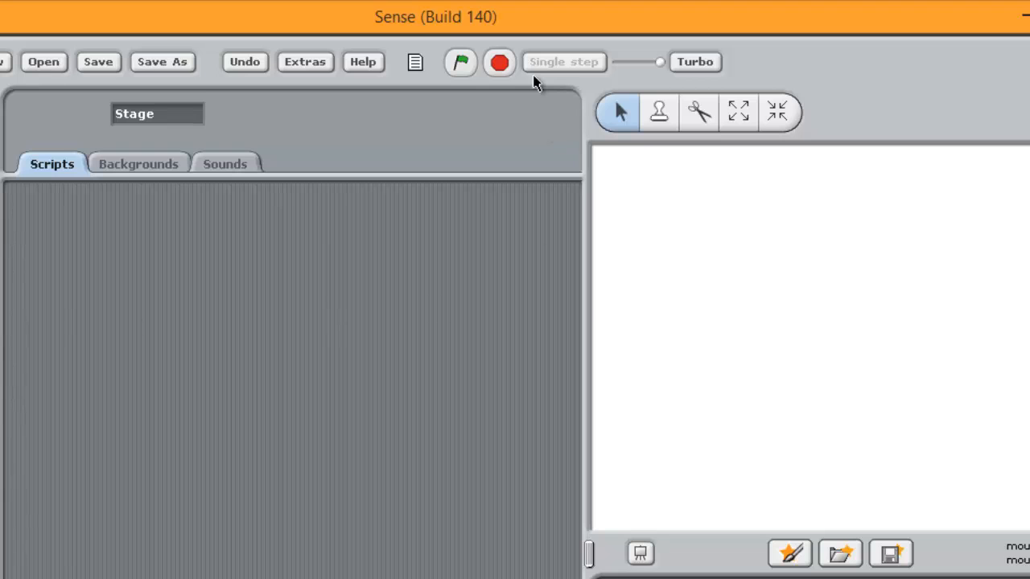
{"action": "mouse_move", "coordinate": [499, 63]}
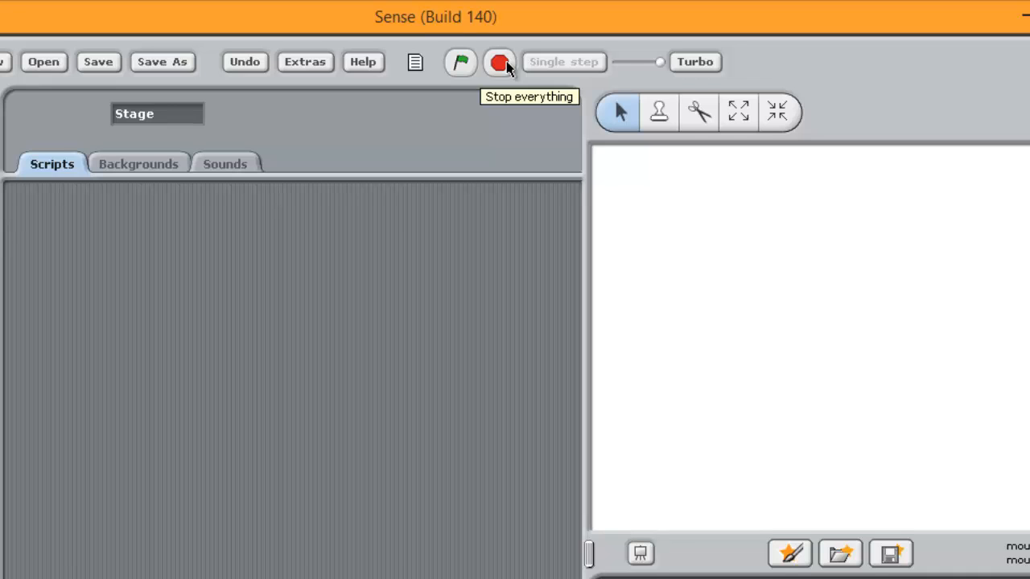
{"action": "mouse_move", "coordinate": [531, 68]}
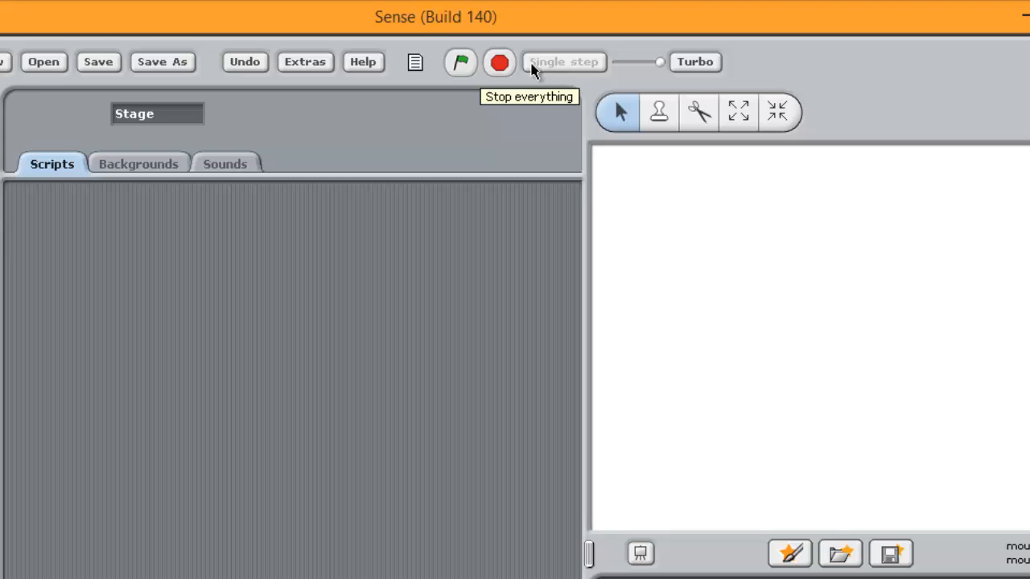
{"action": "mouse_move", "coordinate": [689, 68]}
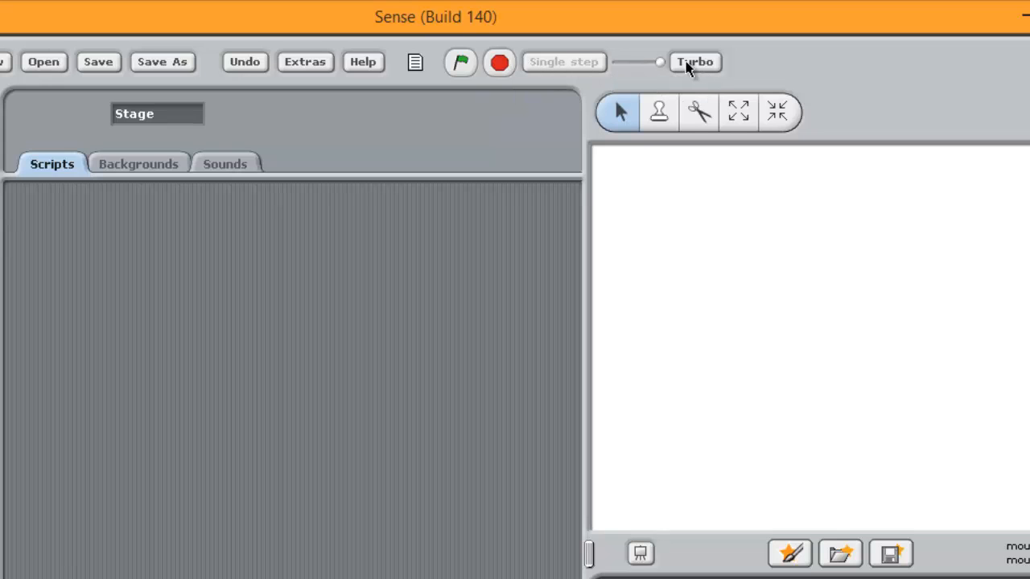
{"action": "mouse_move", "coordinate": [676, 71]}
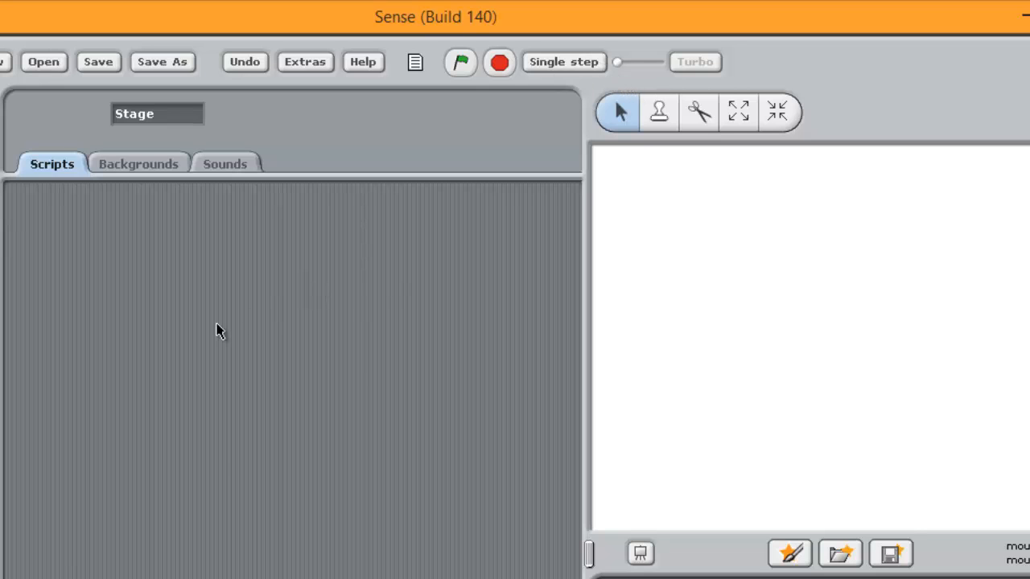
{"action": "mouse_move", "coordinate": [234, 459]}
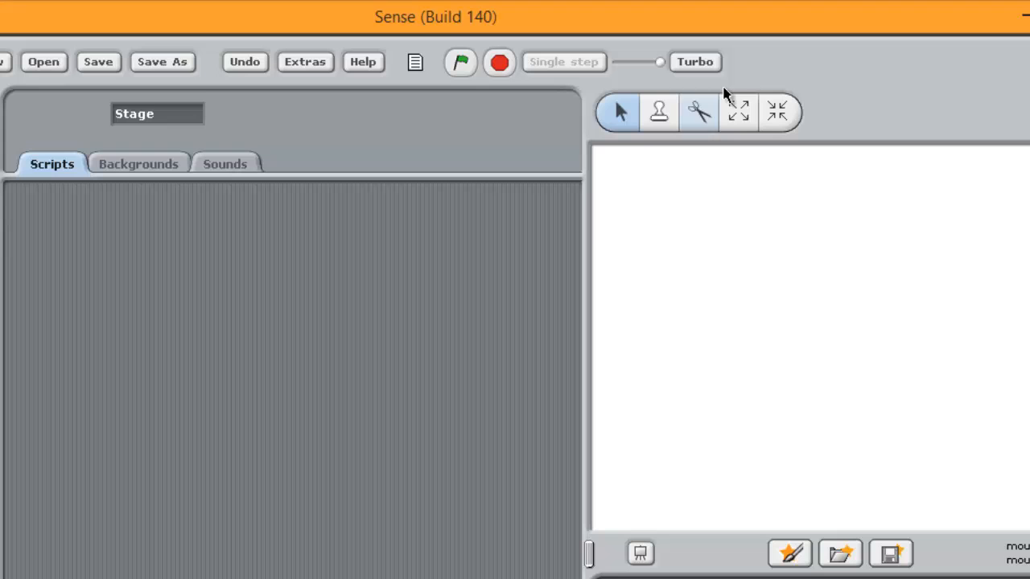
{"action": "mouse_move", "coordinate": [772, 76]}
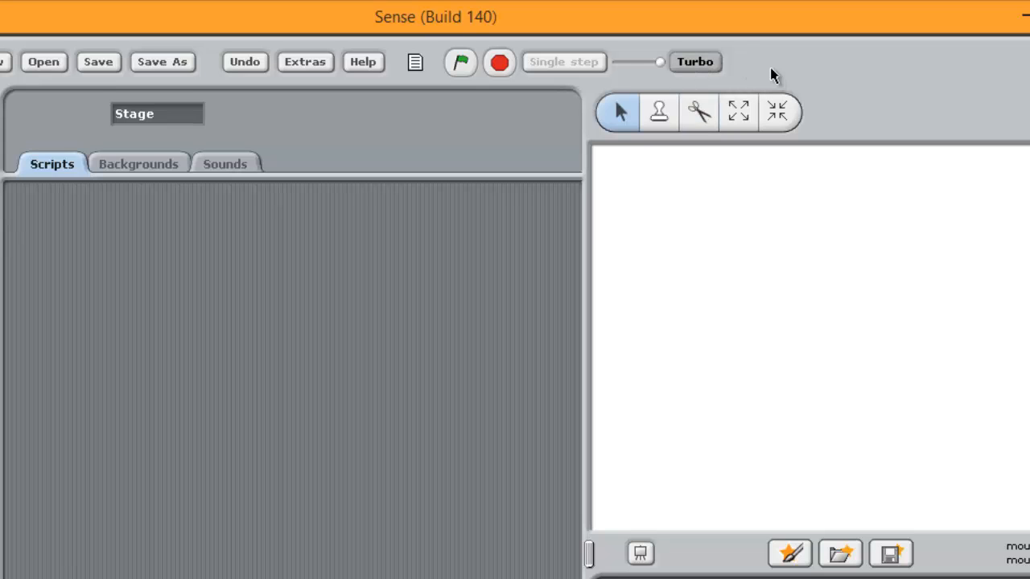
{"action": "mouse_move", "coordinate": [728, 71]}
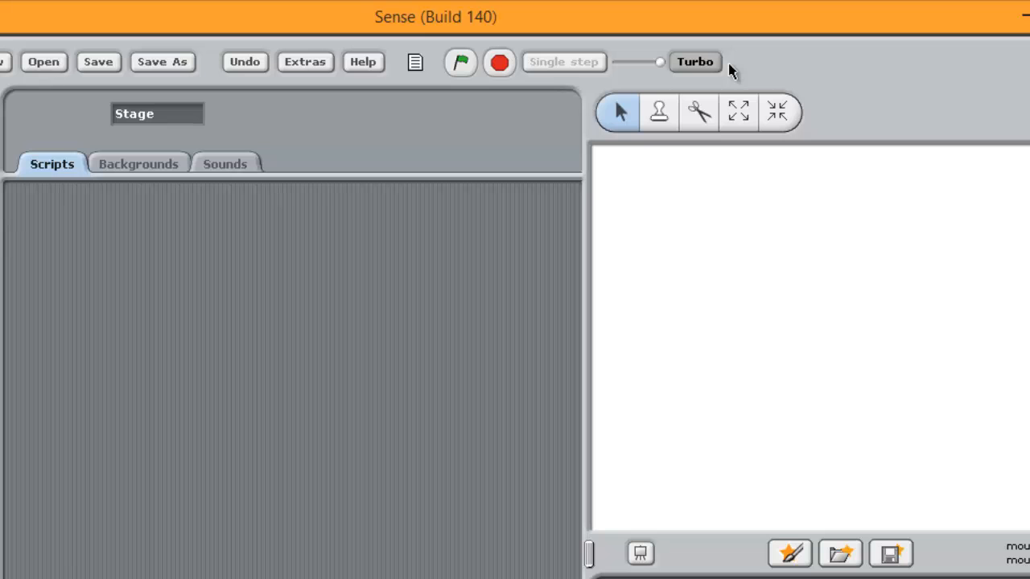
{"action": "mouse_move", "coordinate": [727, 71]}
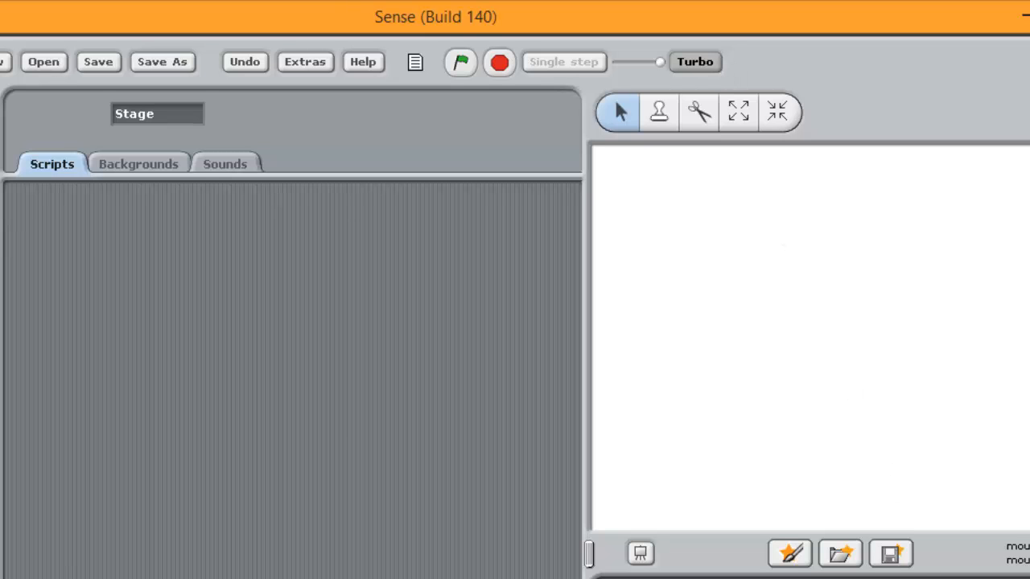